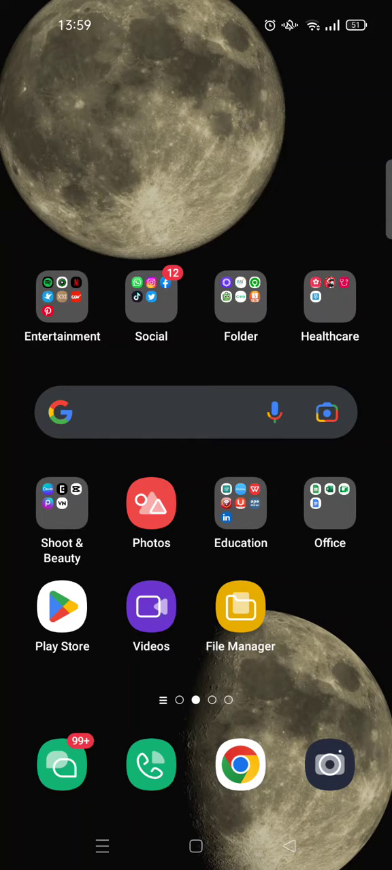
# Launch CapCut from the home screen to reach the local Edit projects list.
pyautogui.click(62, 503)
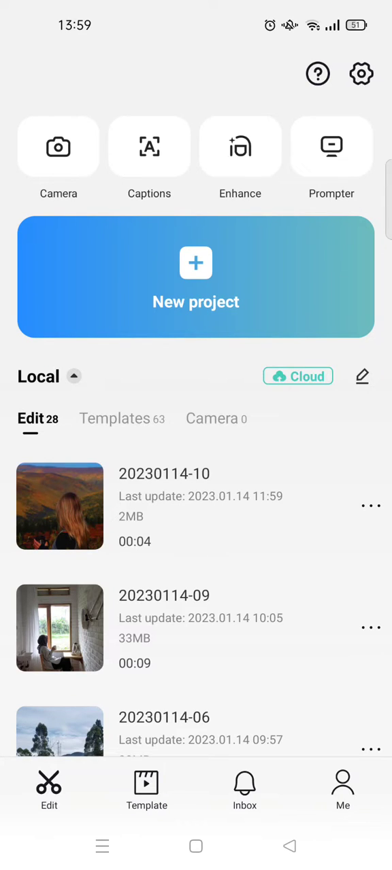
# Reveal the local Templates list with 63 saved templates such as FILTER IPHONE and coffee time.
pyautogui.scroll(3)
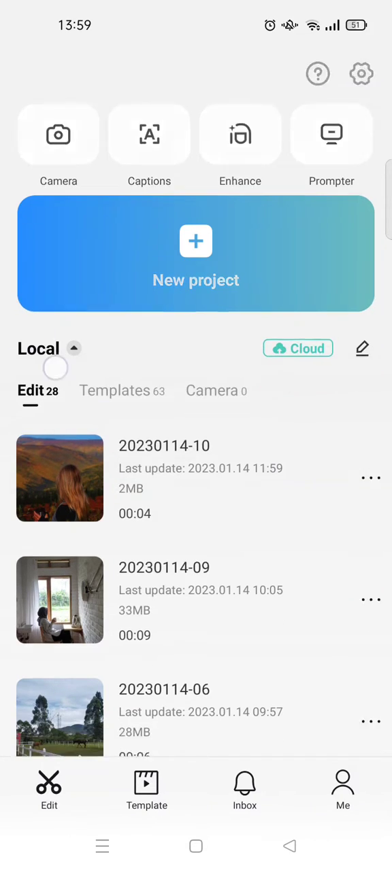
pyautogui.scroll(3)
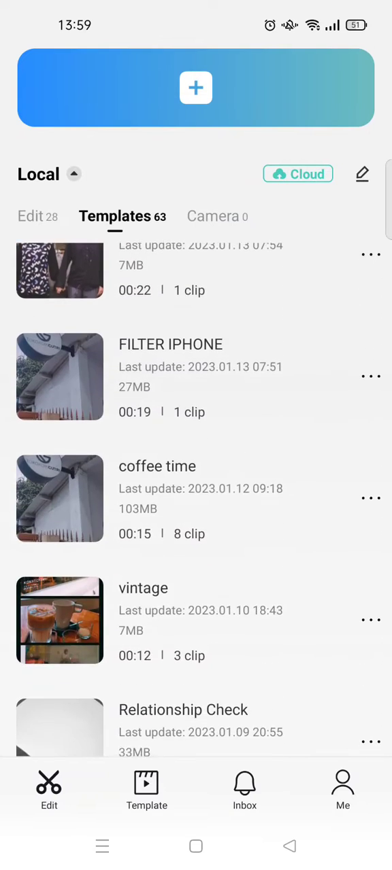
# Browse the Templates list to reach the food-stall template opened in the editor.
pyautogui.scroll(3)
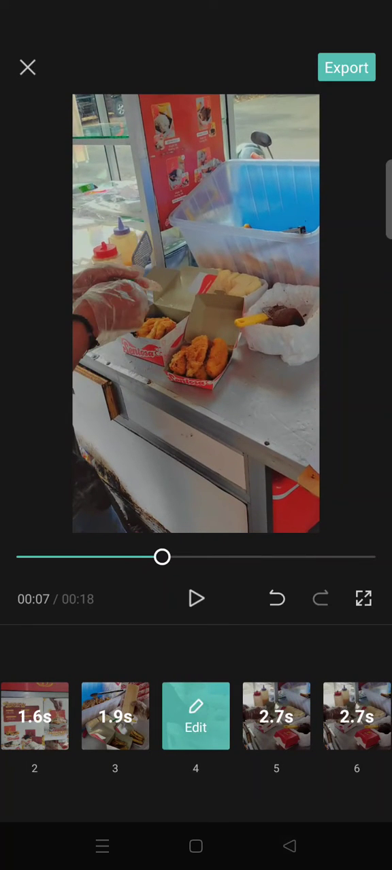
# Save the edited template back to Templates, where it heads the list as minvlog with 7 clips.
pyautogui.click(28, 68)
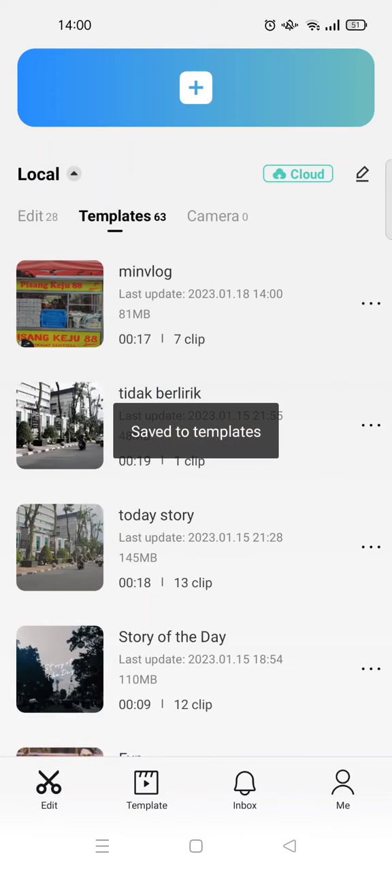